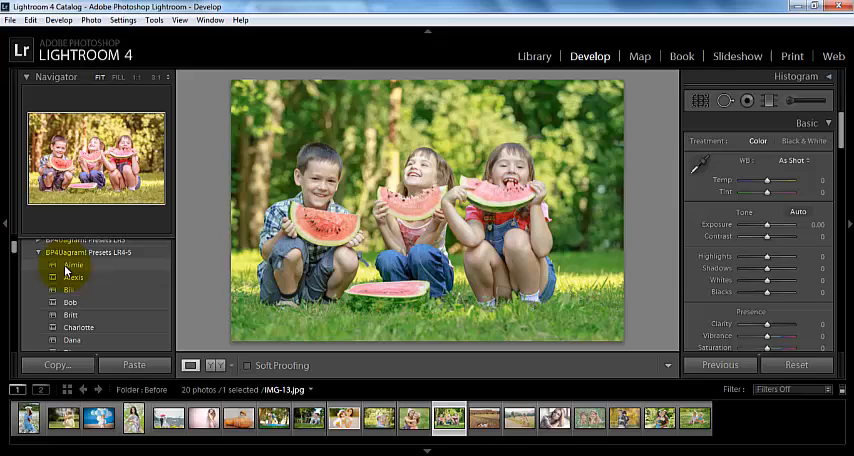
Apply the Aimie preset from BP4Ugarami Presets LR4-5 to the watermelon photo.
{"action": "left_click", "coordinate": [75, 266]}
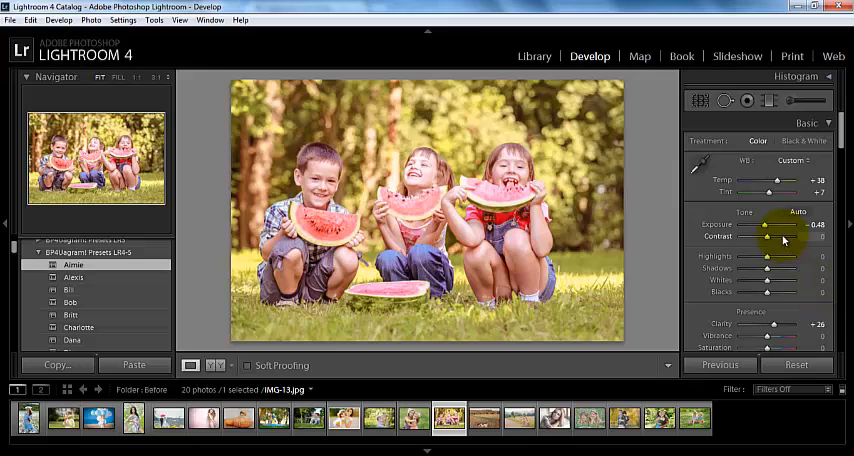
{"action": "mouse_move", "coordinate": [775, 306]}
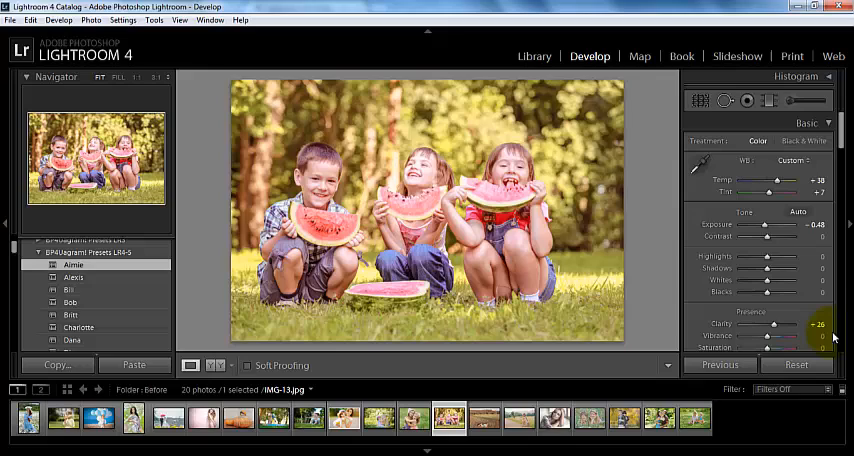
{"action": "mouse_move", "coordinate": [745, 290]}
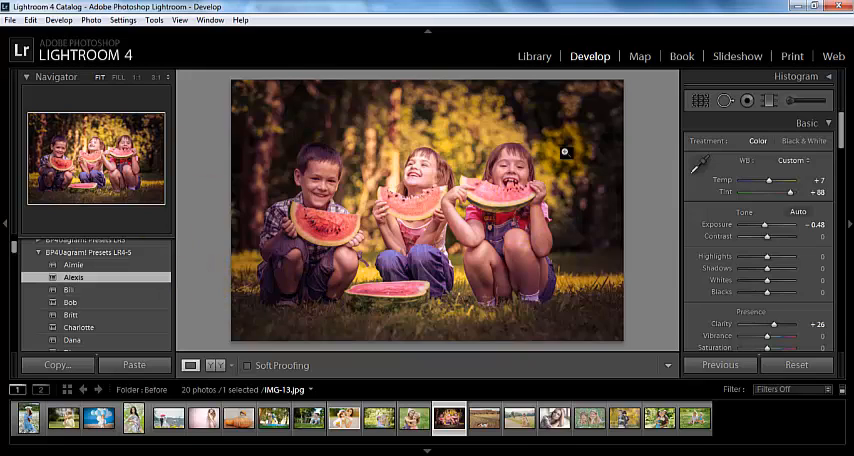
{"action": "mouse_move", "coordinate": [725, 258]}
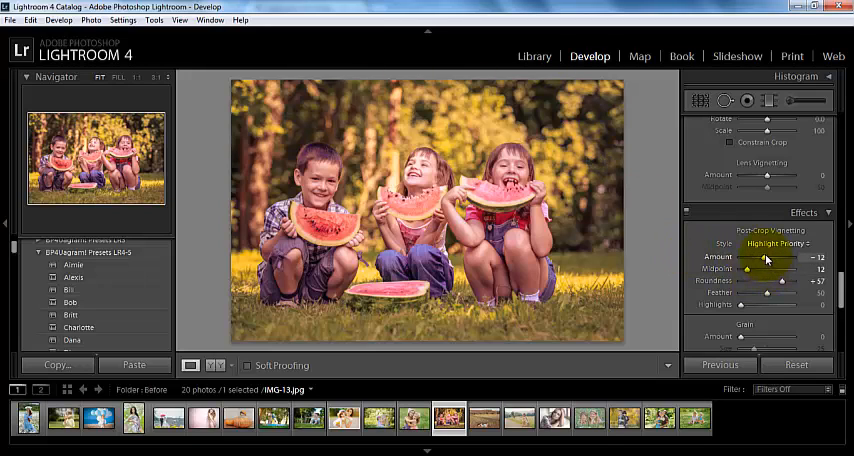
Drag the Post-Crop Vignetting Amount slider toward zero for a lighter edge vignette.
{"action": "left_click_drag", "start_coordinate": [777, 257], "coordinate": [760, 257]}
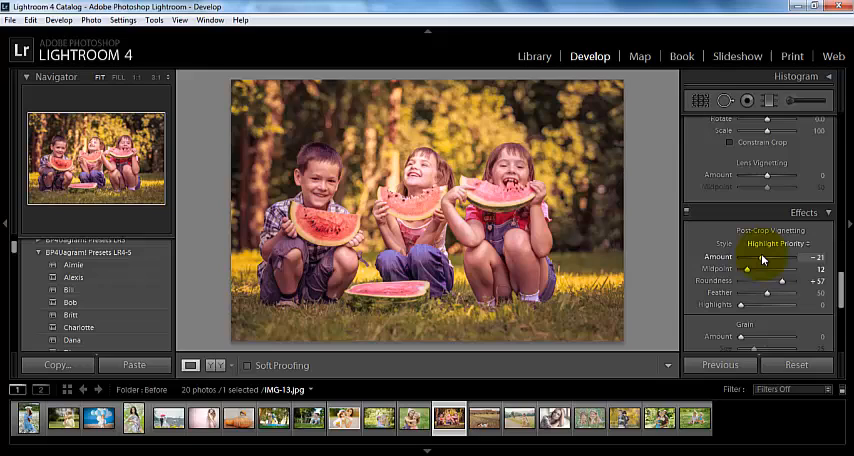
{"action": "left_click_drag", "start_coordinate": [745, 257], "coordinate": [760, 257]}
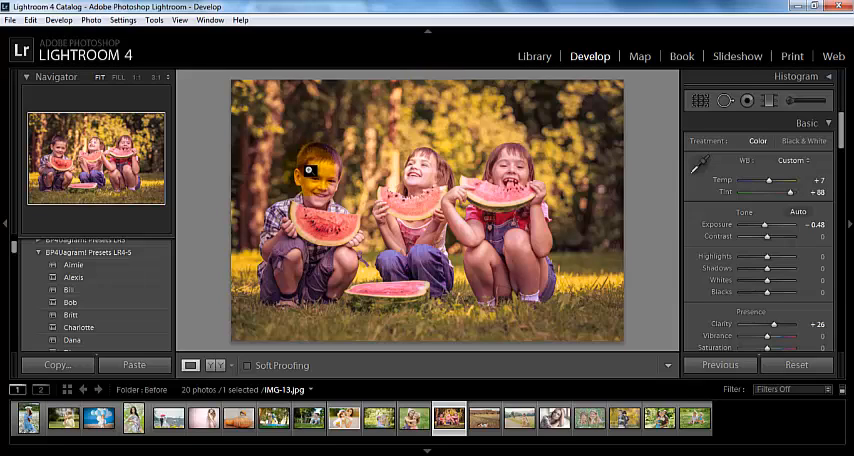
{"action": "left_click", "coordinate": [189, 365]}
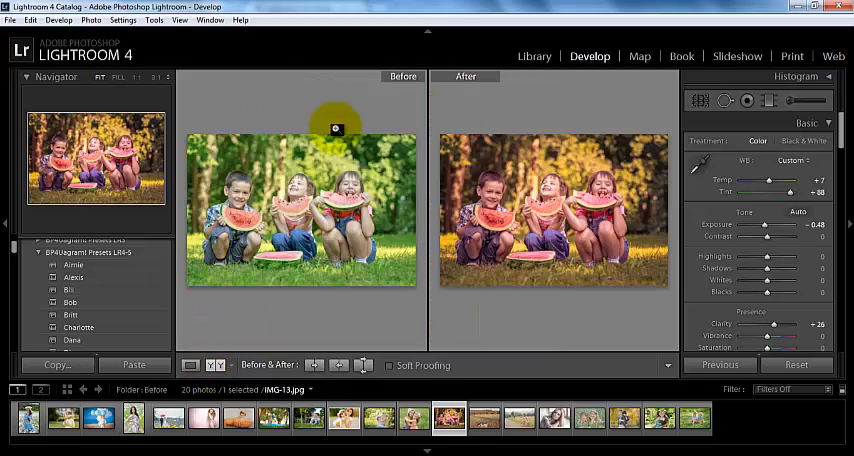
{"action": "mouse_move", "coordinate": [370, 207]}
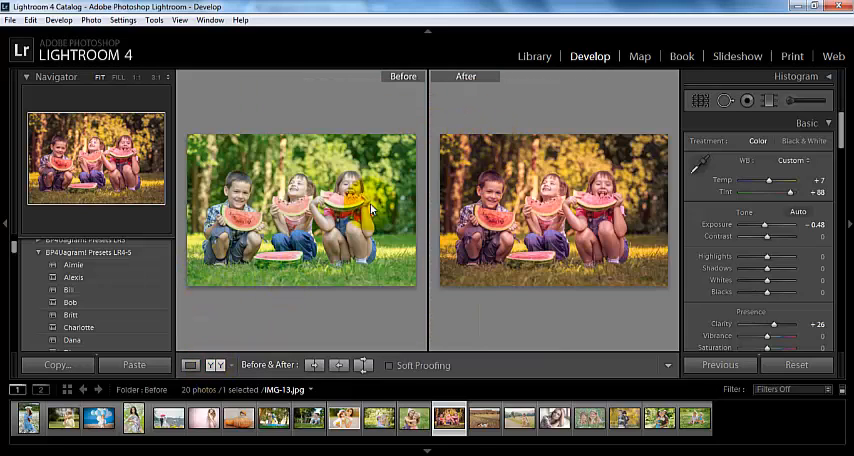
{"action": "left_click", "coordinate": [190, 365]}
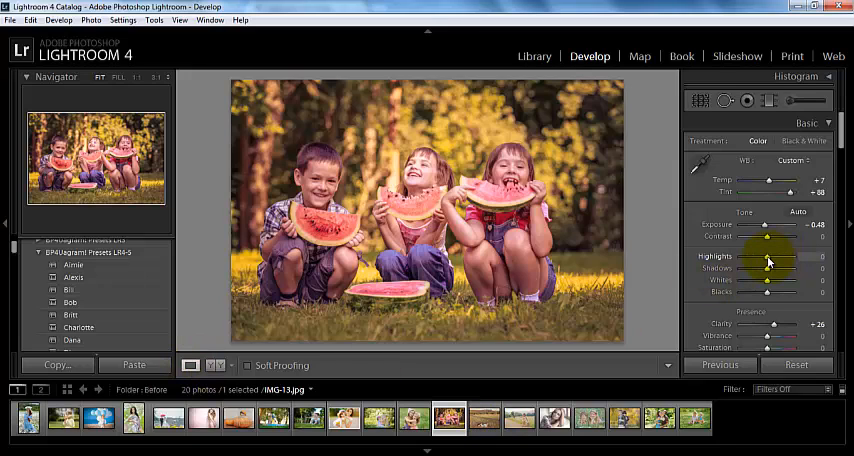
Reduce the Highlights slider in the Basic panel to about -45.
{"action": "left_click_drag", "start_coordinate": [767, 255], "coordinate": [755, 255]}
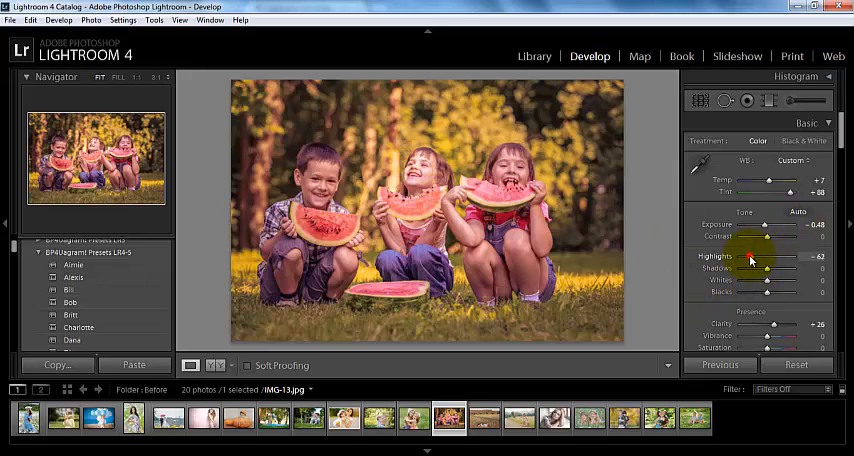
{"action": "left_click_drag", "start_coordinate": [745, 256], "coordinate": [768, 256]}
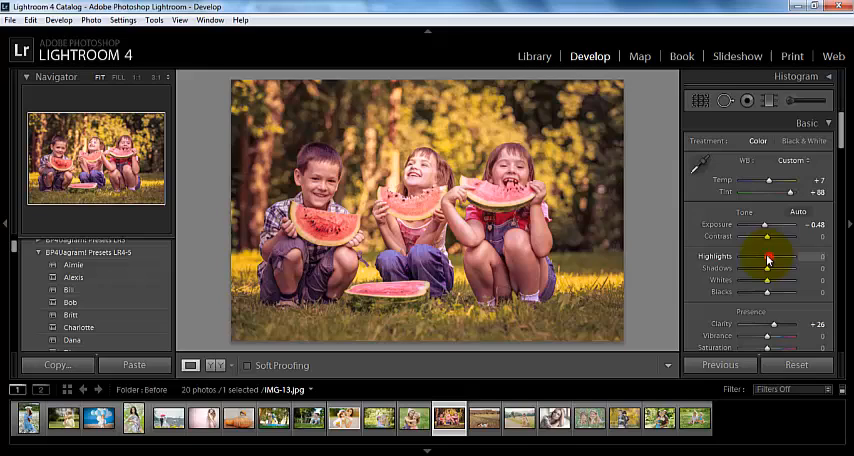
{"action": "left_click_drag", "start_coordinate": [767, 266], "coordinate": [750, 266]}
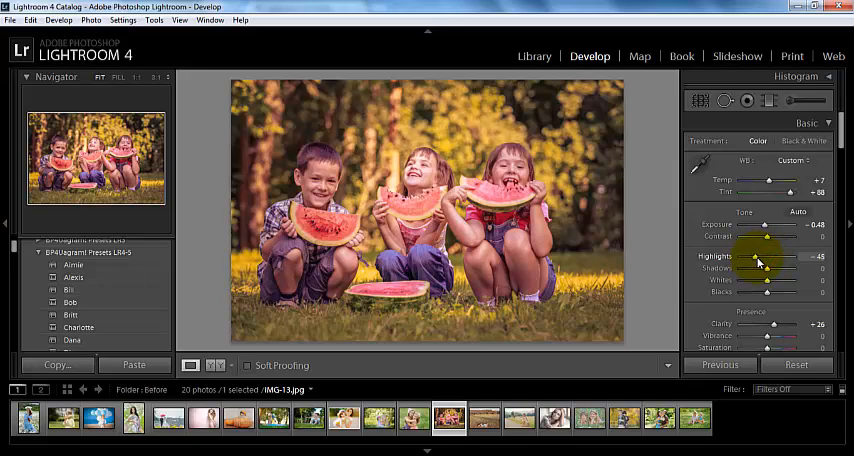